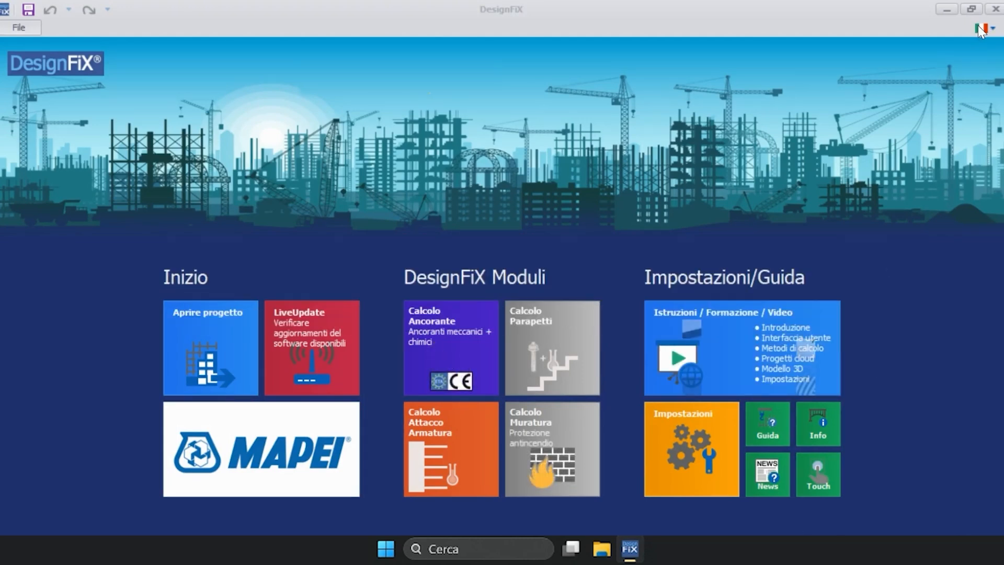
- Choose Inglese (English) from the flag language dropdown
click(985, 28)
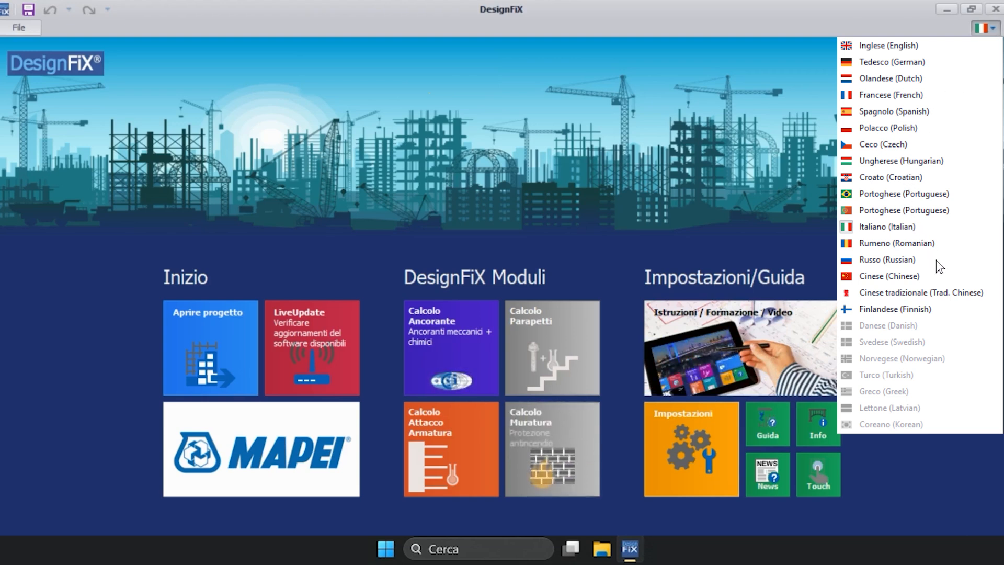
mouse_move(962, 220)
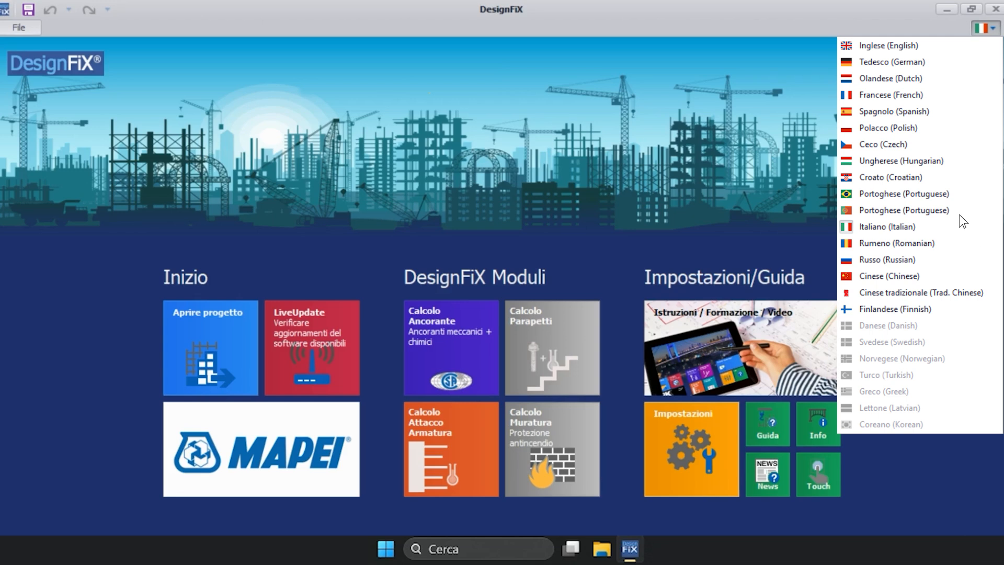
mouse_move(885, 59)
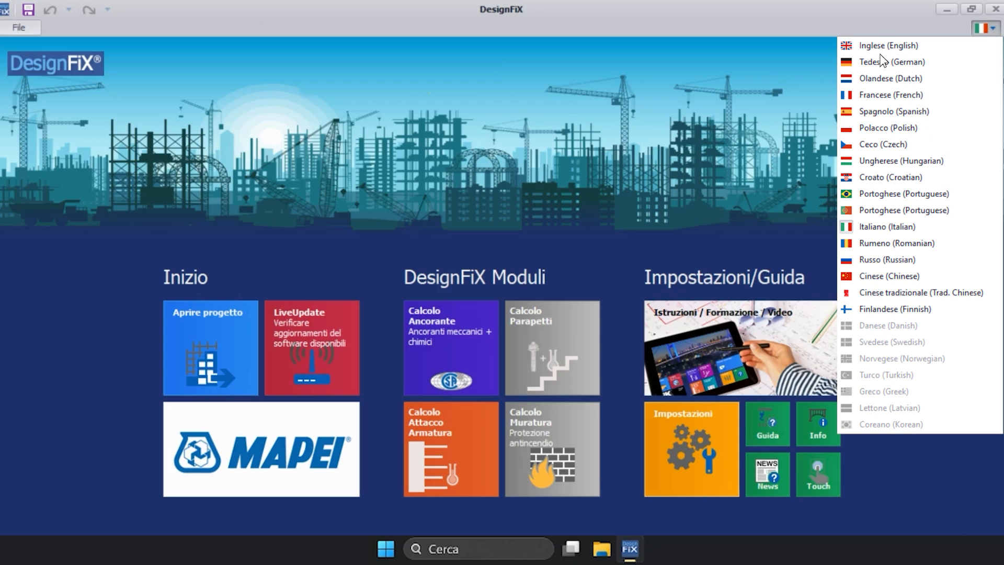
click(887, 45)
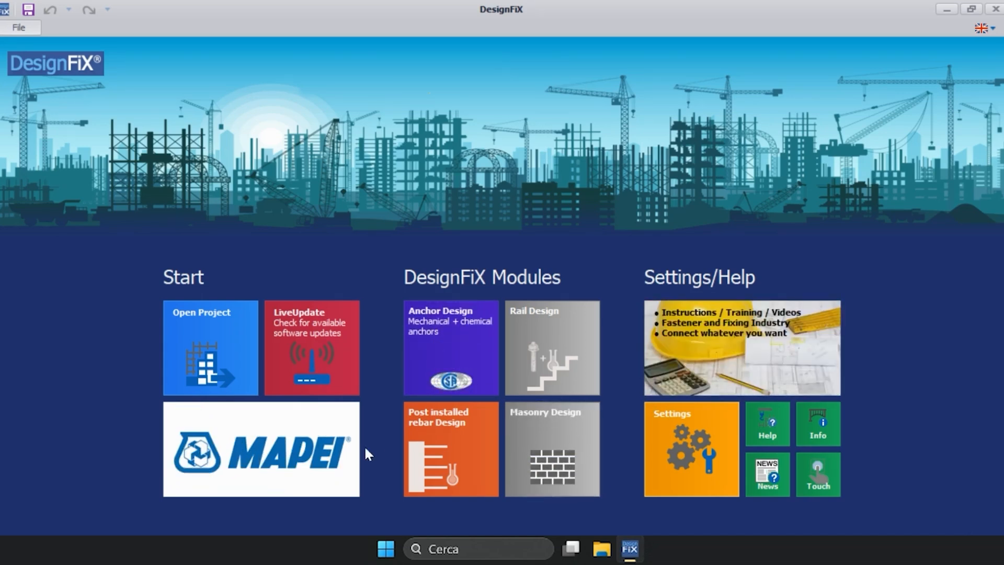
mouse_move(438, 196)
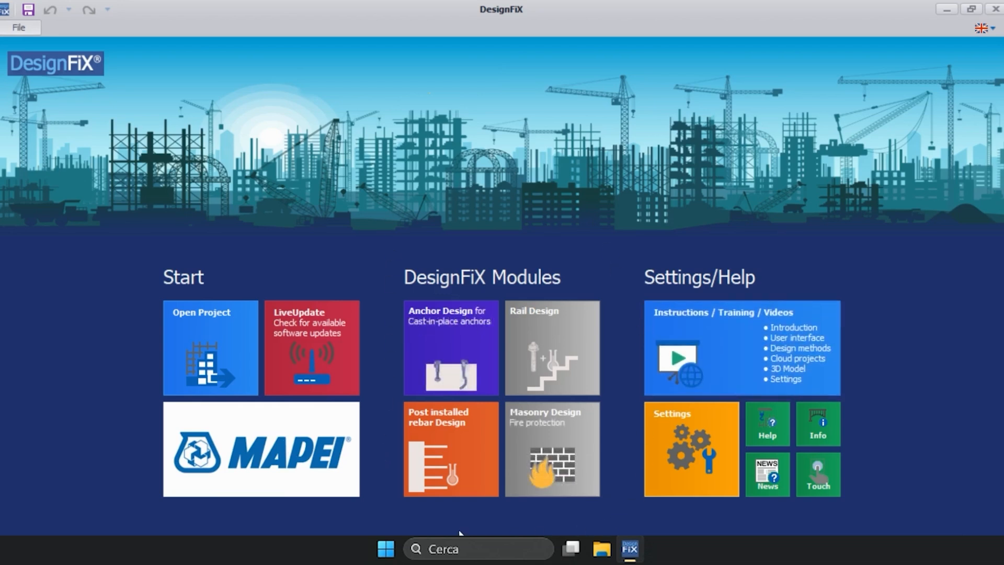
mouse_move(451, 341)
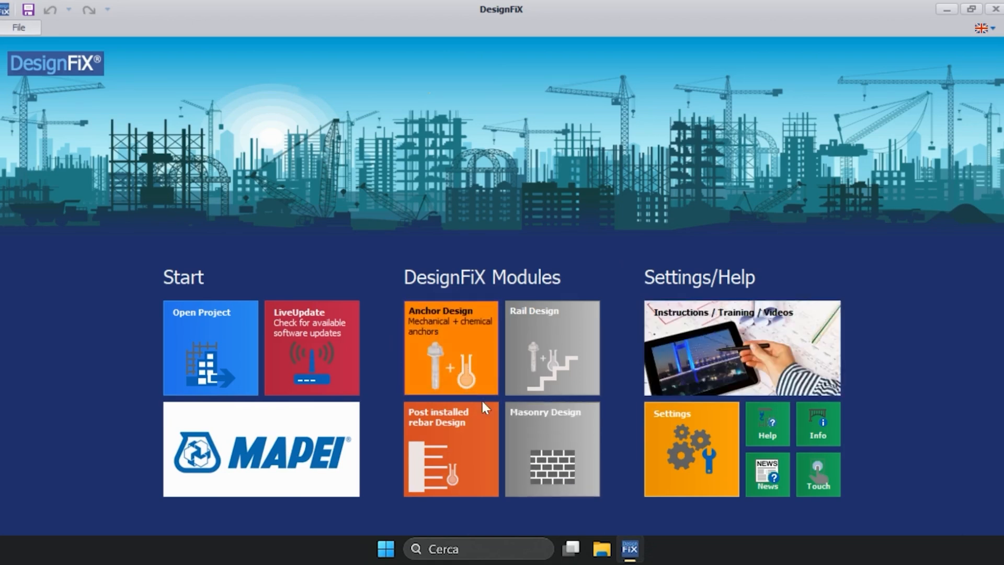
mouse_move(490, 441)
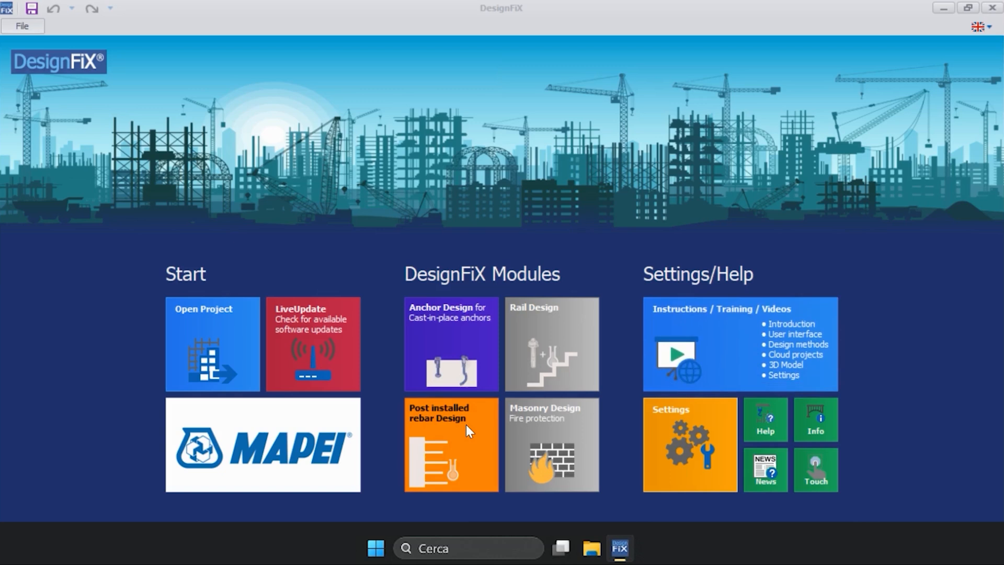
- Start a Post installed rebar Design project and open FiX Help
click(451, 444)
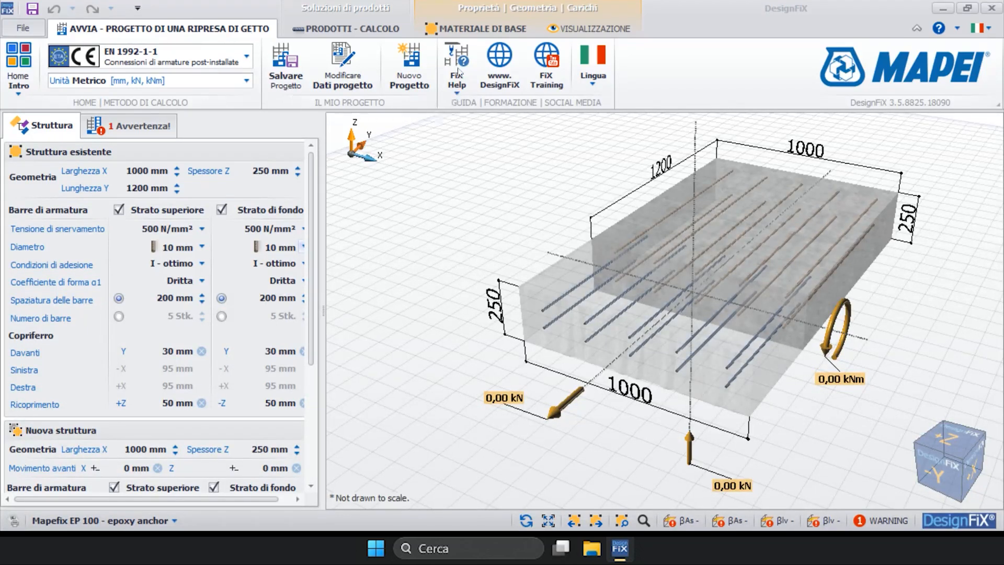
click(457, 66)
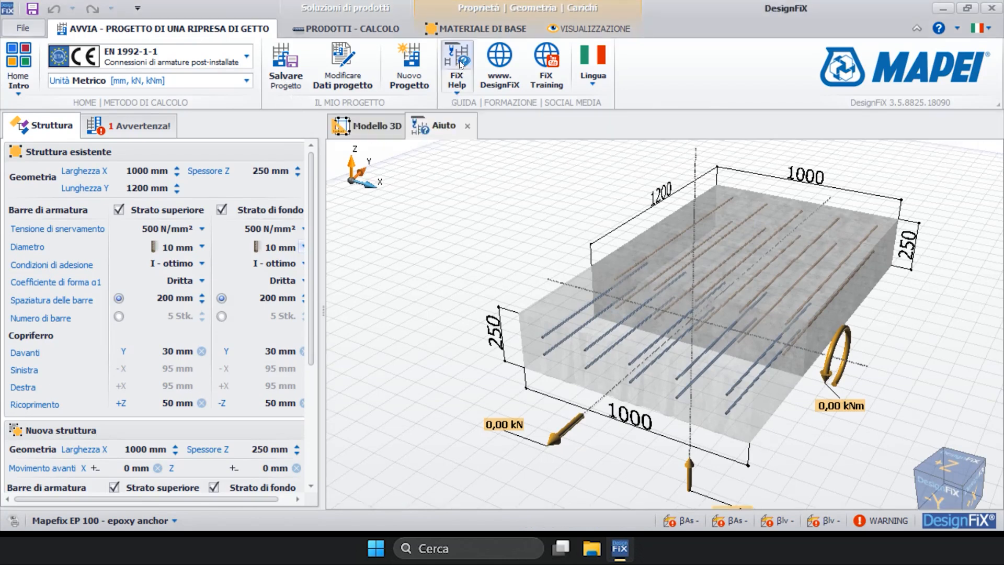
- Open the Module Rebar Design help page and scroll through its anchorage and bond theory
click(456, 61)
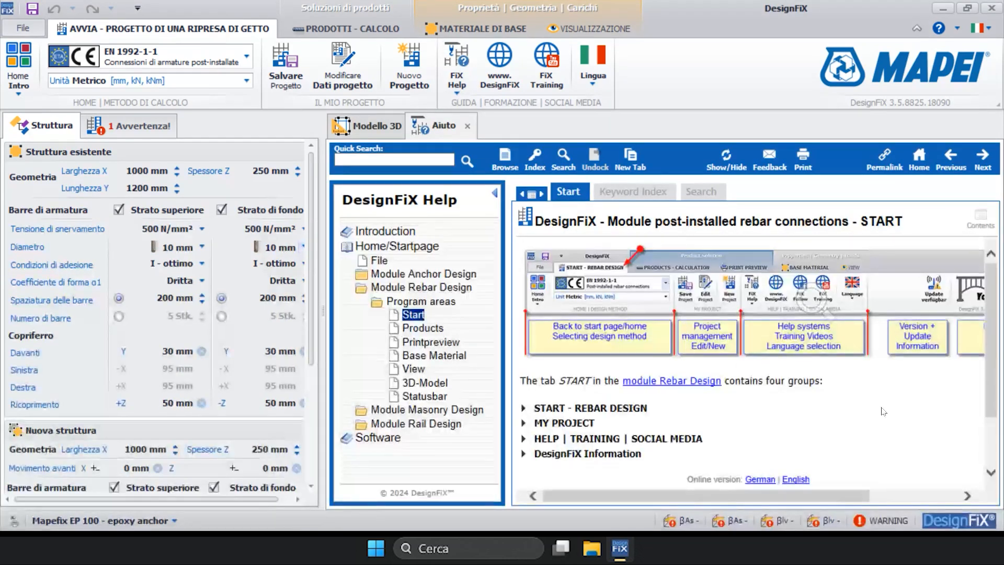
click(420, 288)
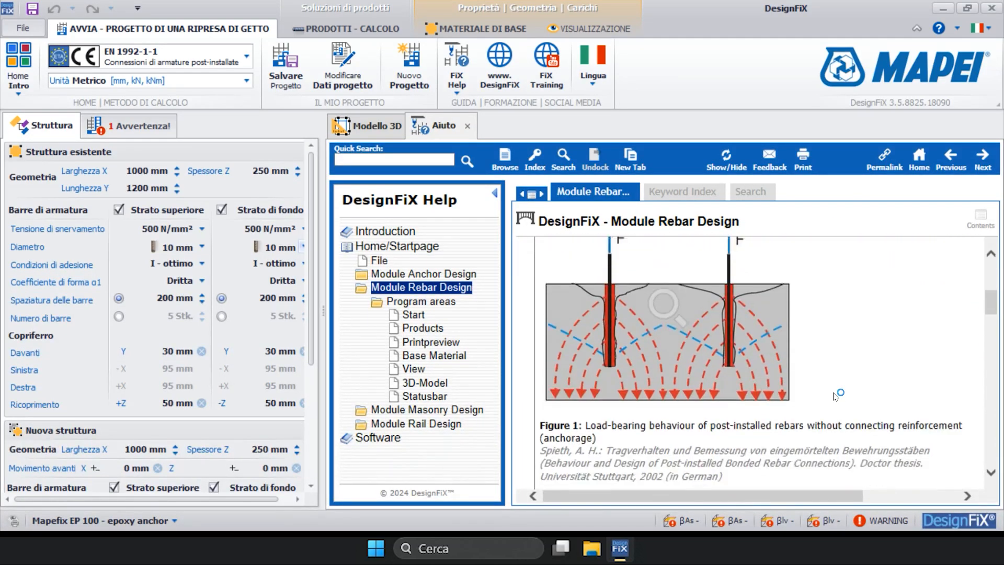
scroll(down, 3)
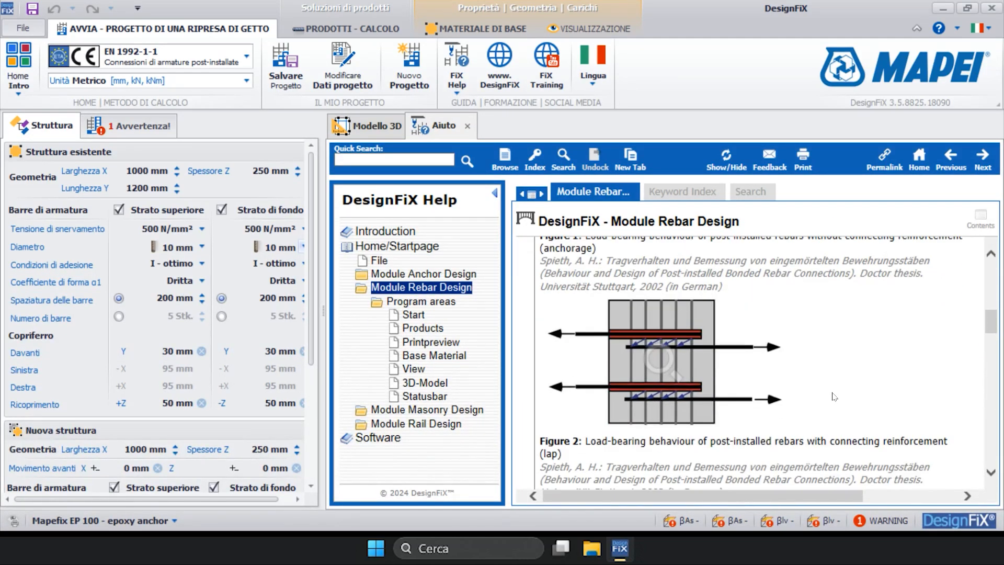
scroll(down, 3)
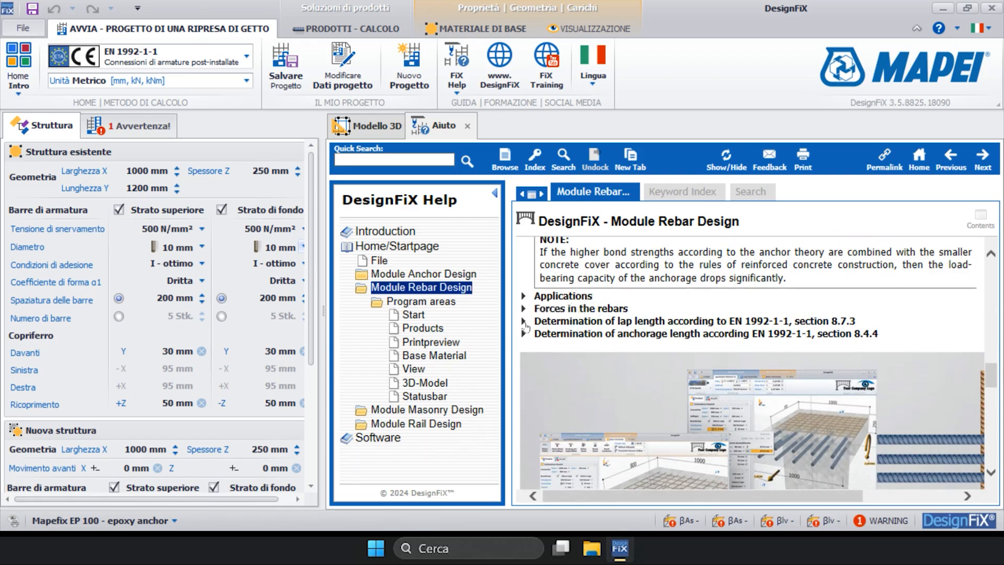
scroll(down, 3)
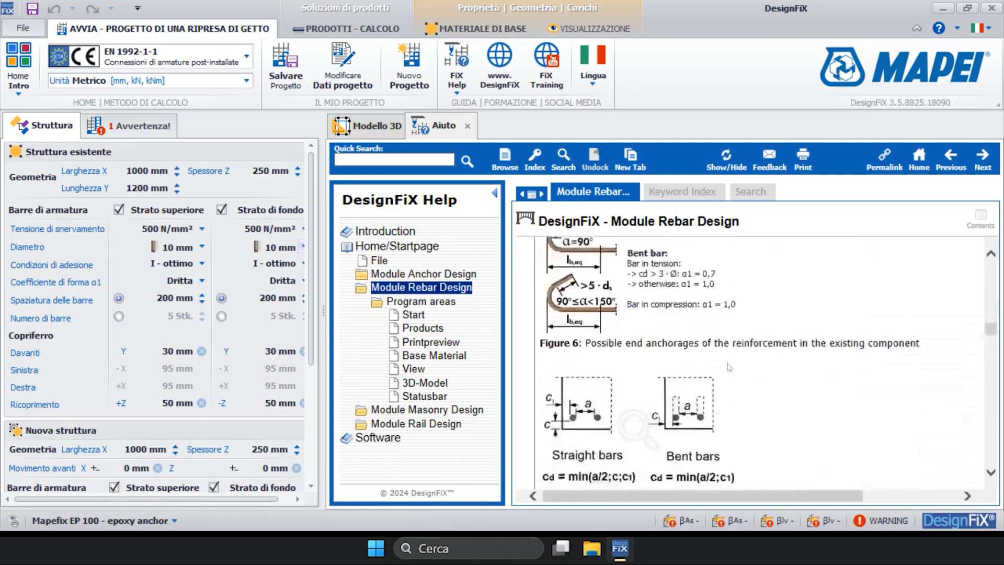
scroll(down, 3)
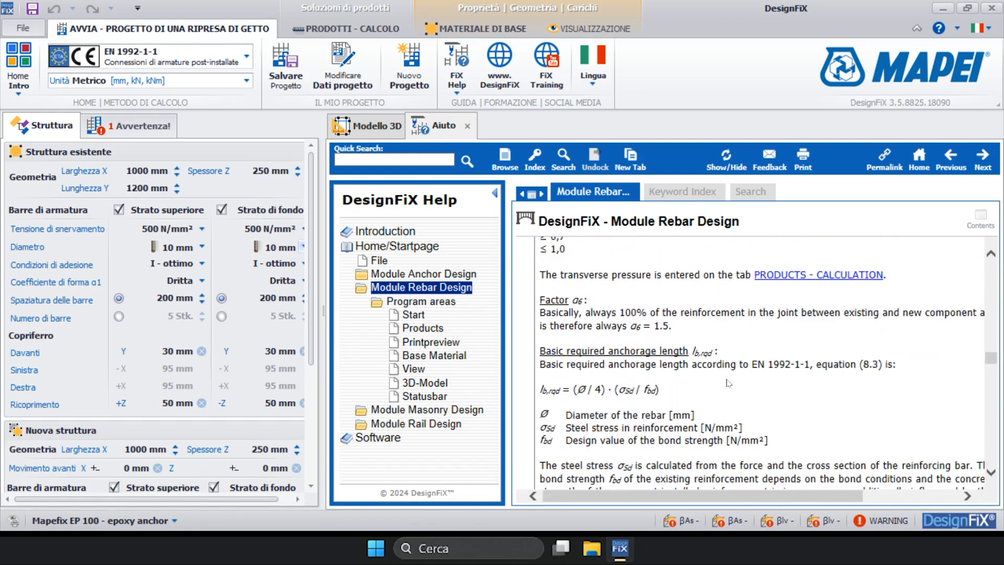
scroll(down, 3)
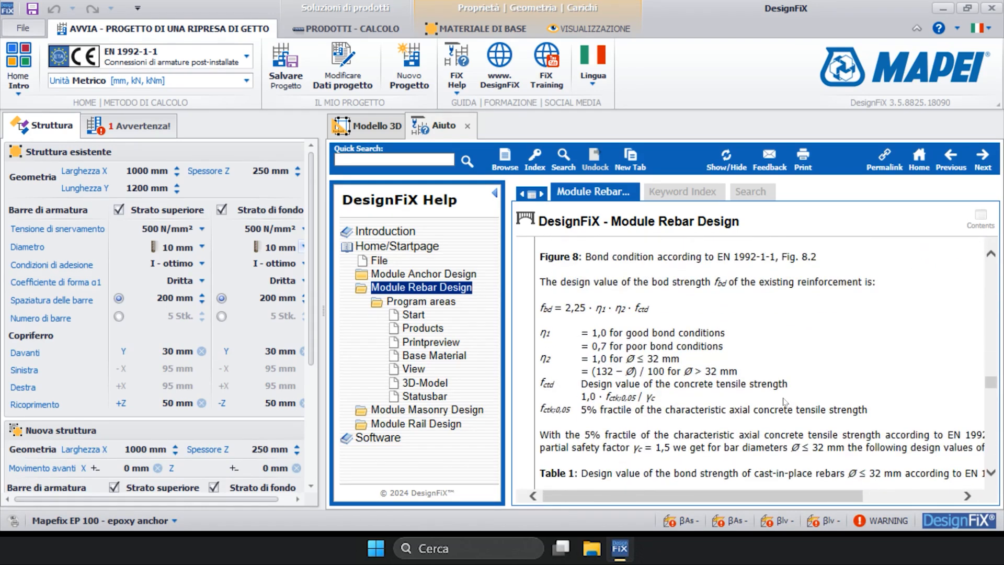
scroll(down, 3)
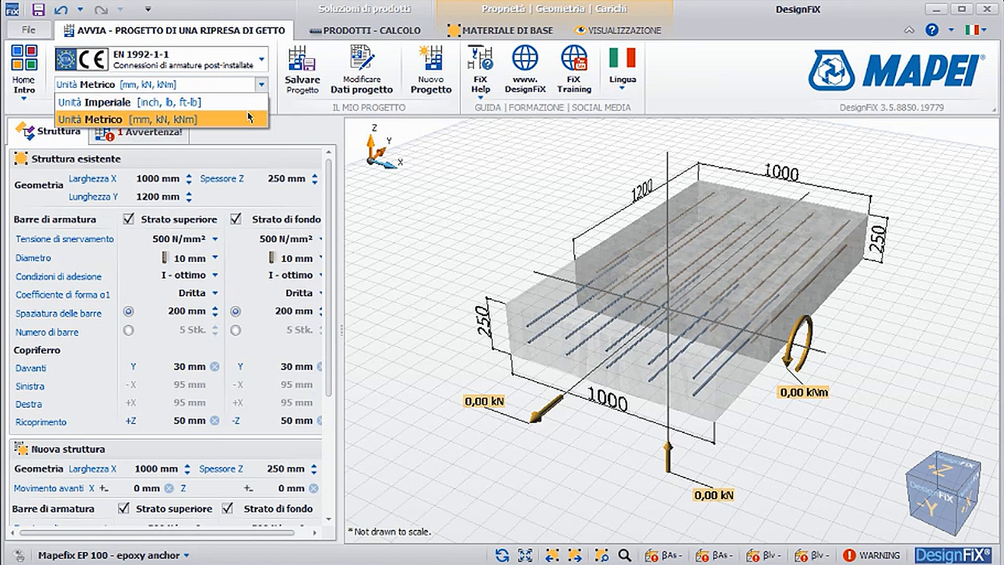
mouse_move(160, 102)
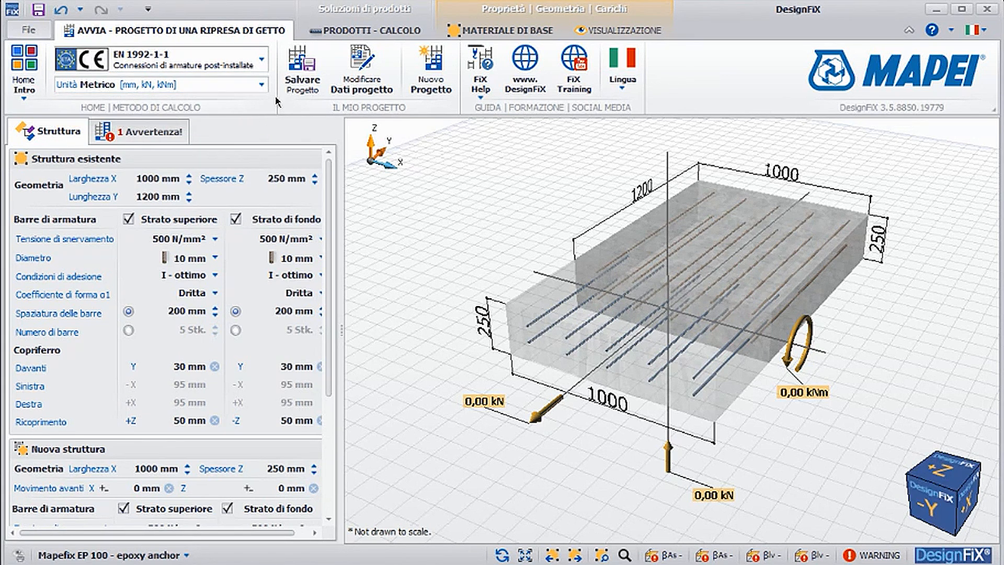
mouse_move(301, 69)
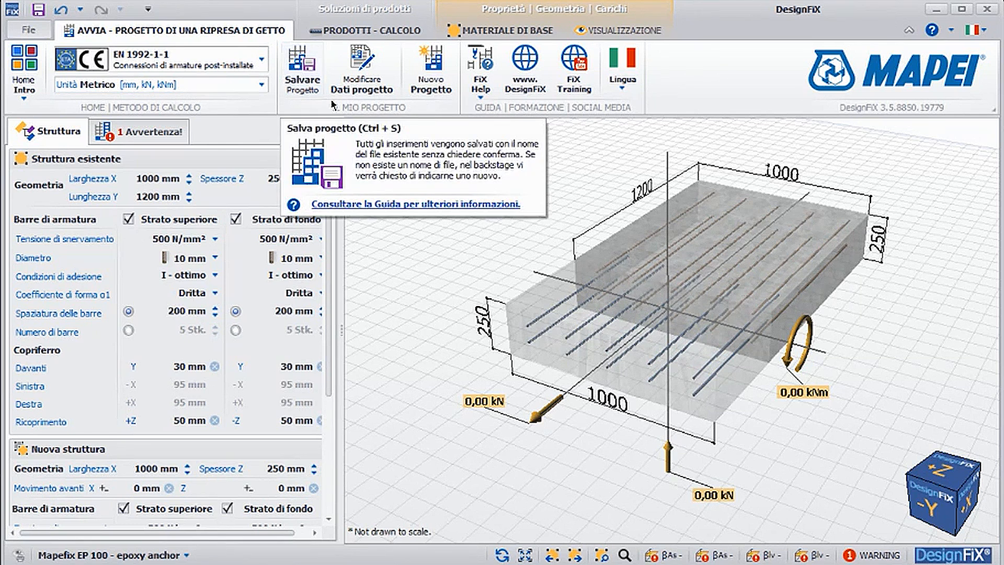
mouse_move(360, 69)
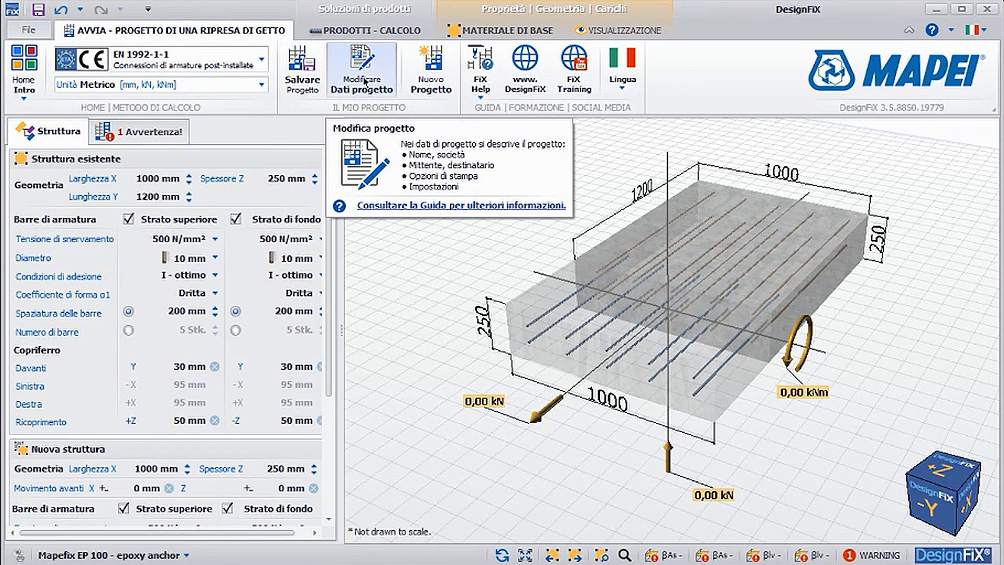
mouse_move(430, 69)
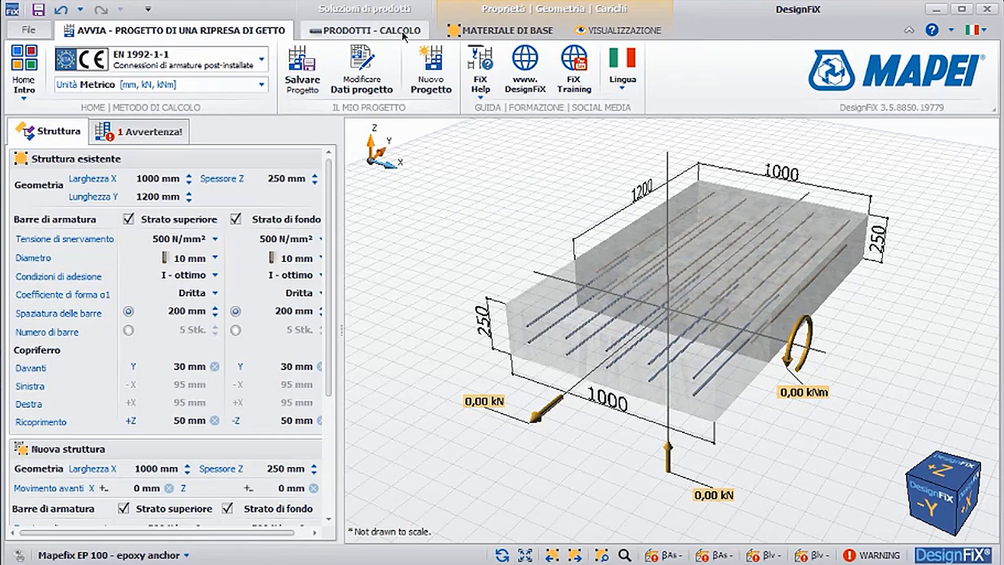
click(372, 30)
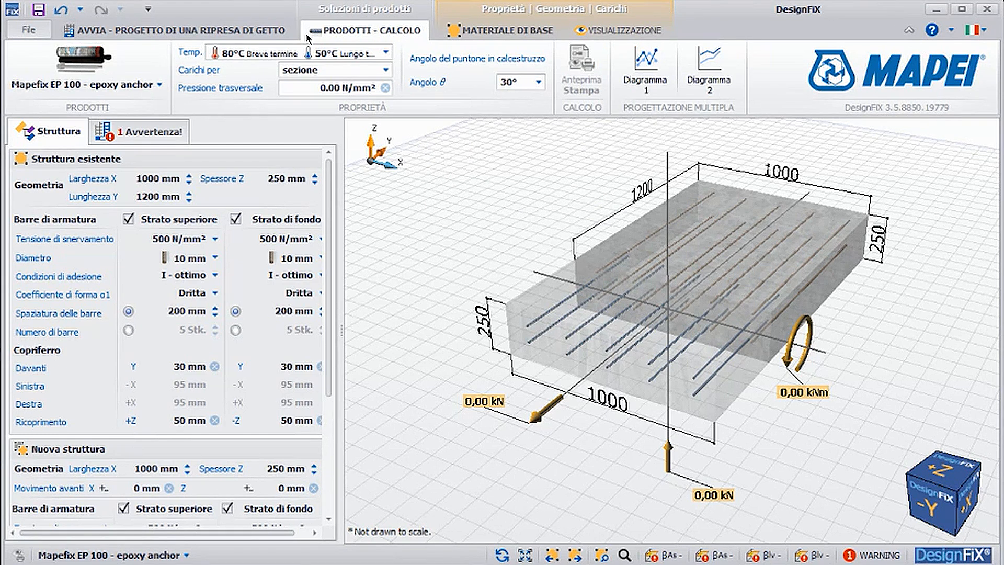
mouse_move(125, 70)
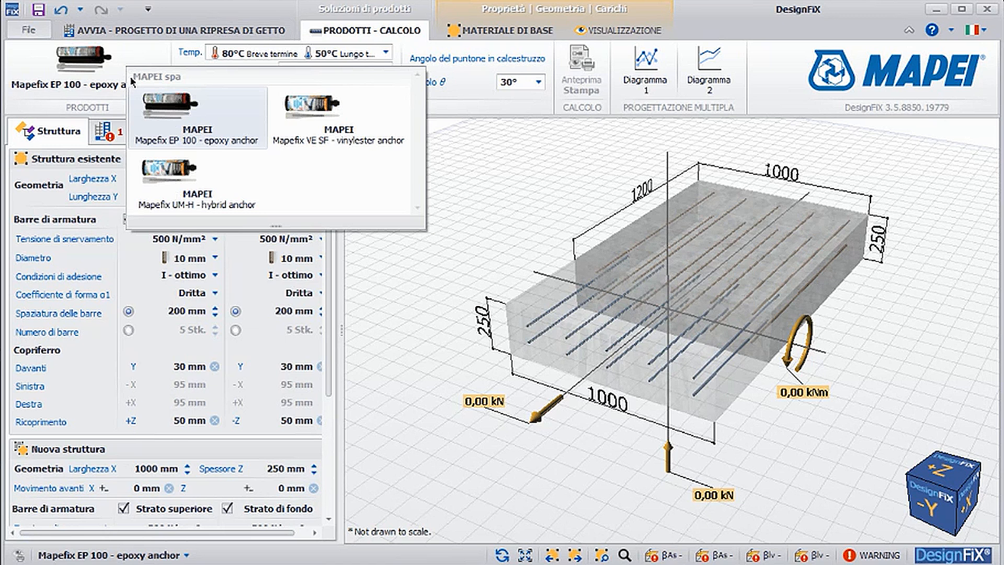
mouse_move(136, 86)
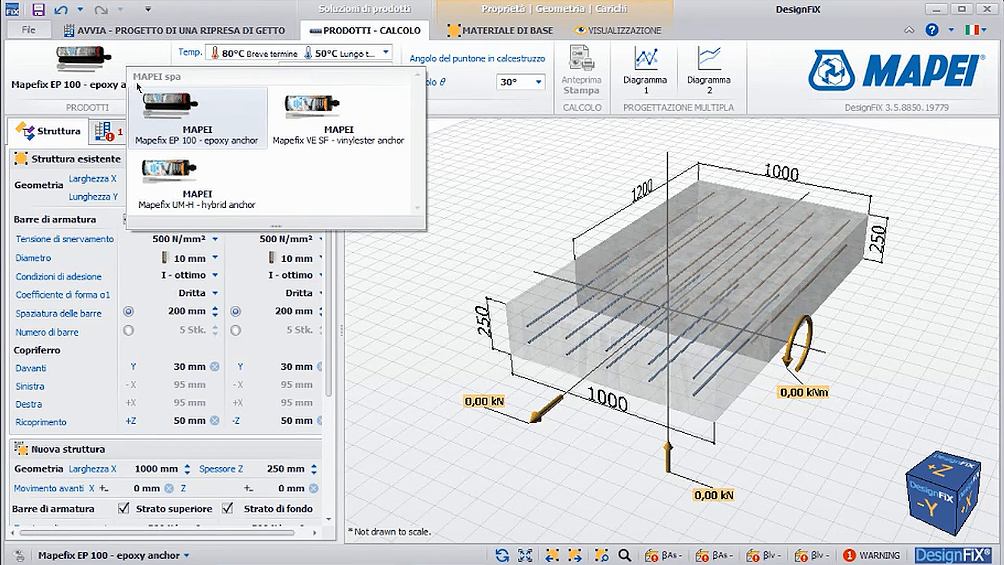
mouse_move(178, 109)
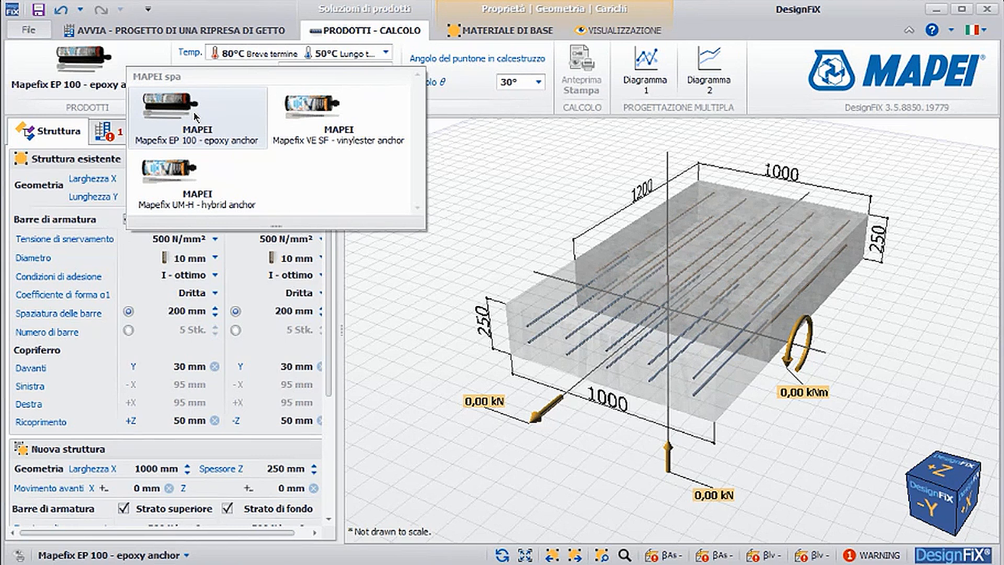
mouse_move(330, 117)
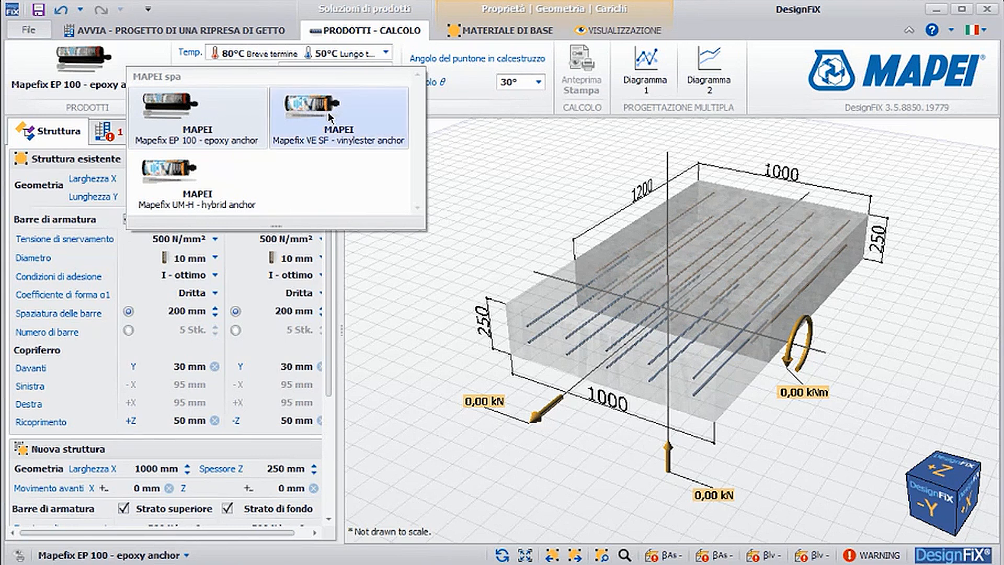
mouse_move(299, 134)
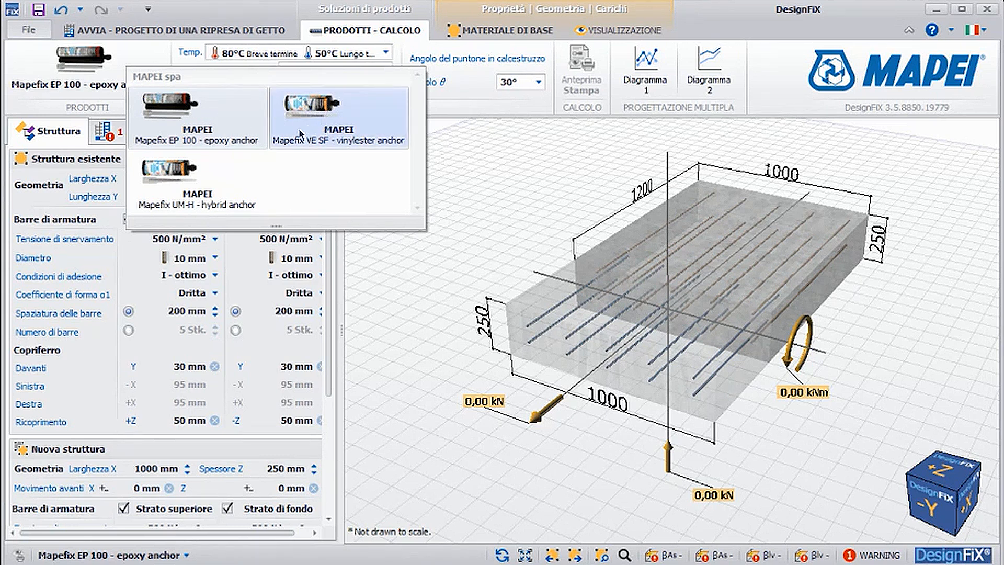
mouse_move(212, 185)
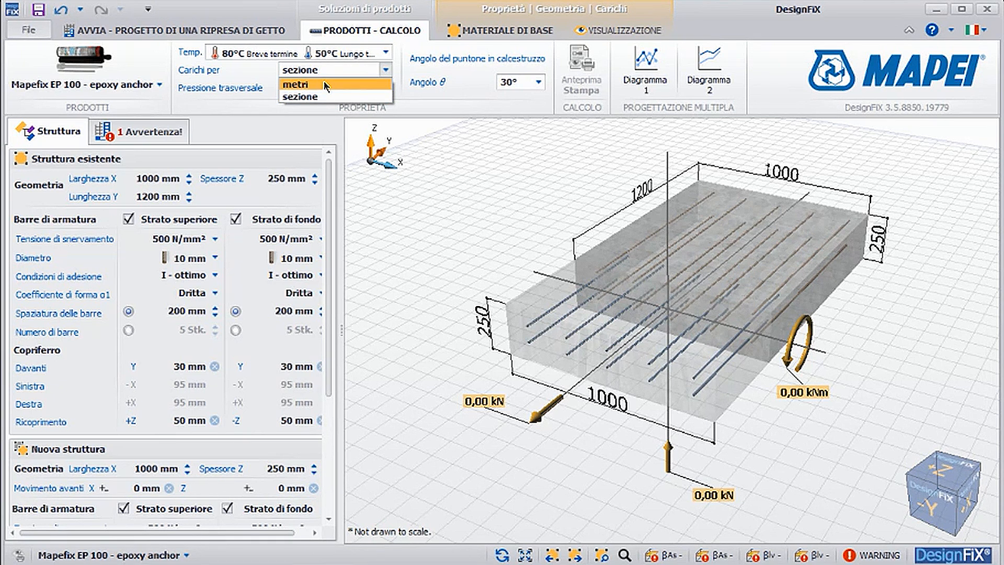
click(301, 96)
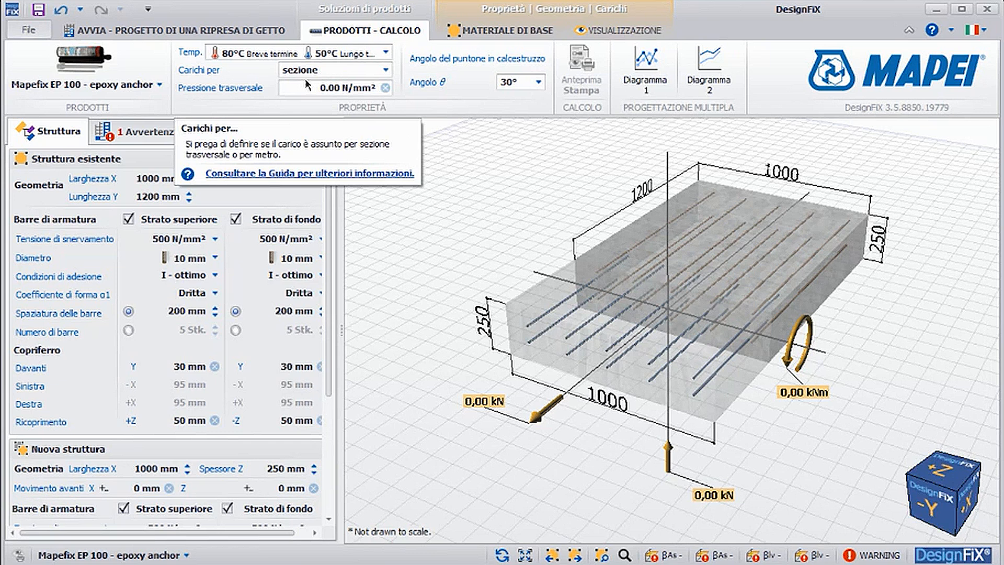
mouse_move(269, 94)
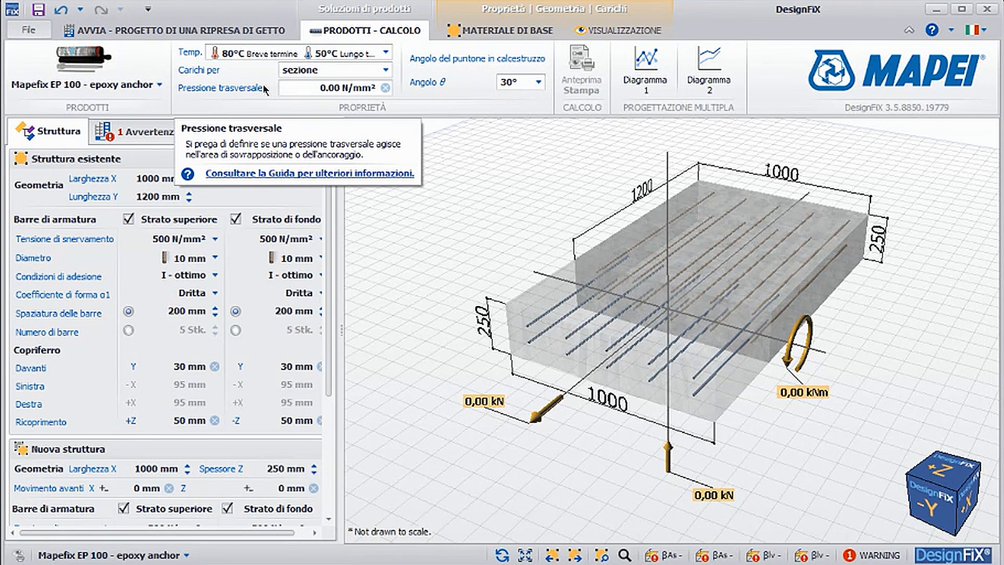
mouse_move(487, 67)
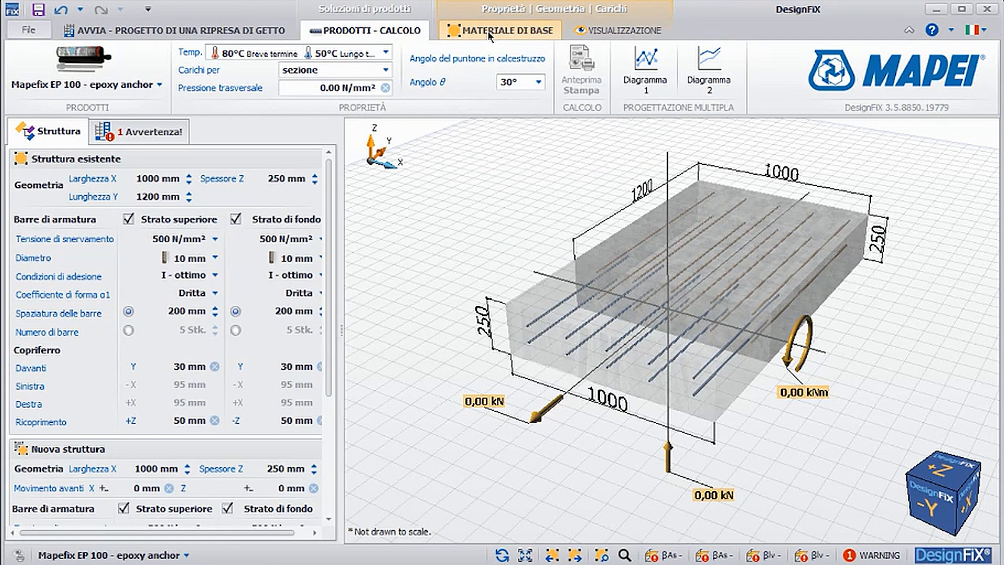
- Open the MATERIALE DI BASE tab and browse its application type buttons
click(508, 31)
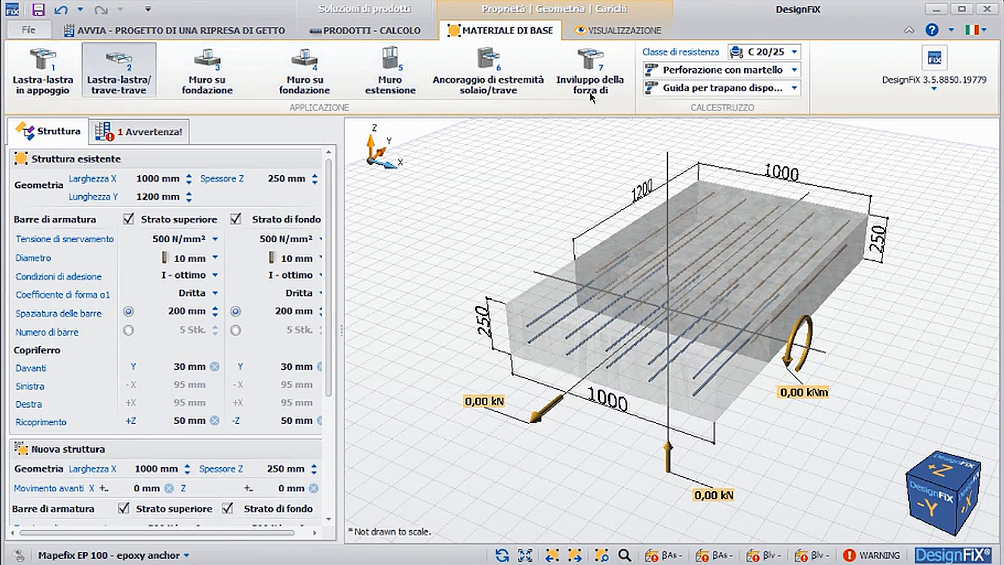
mouse_move(118, 68)
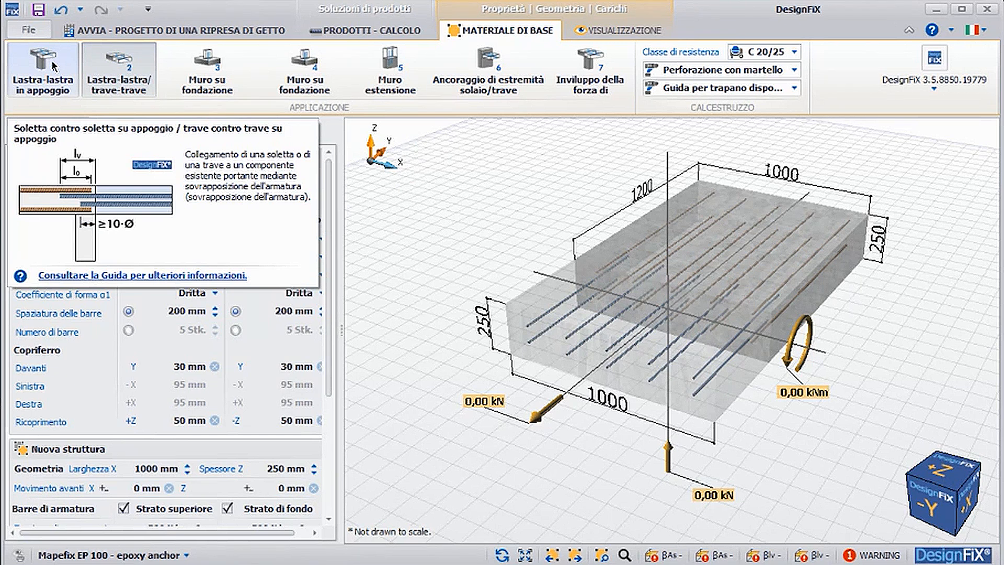
click(117, 69)
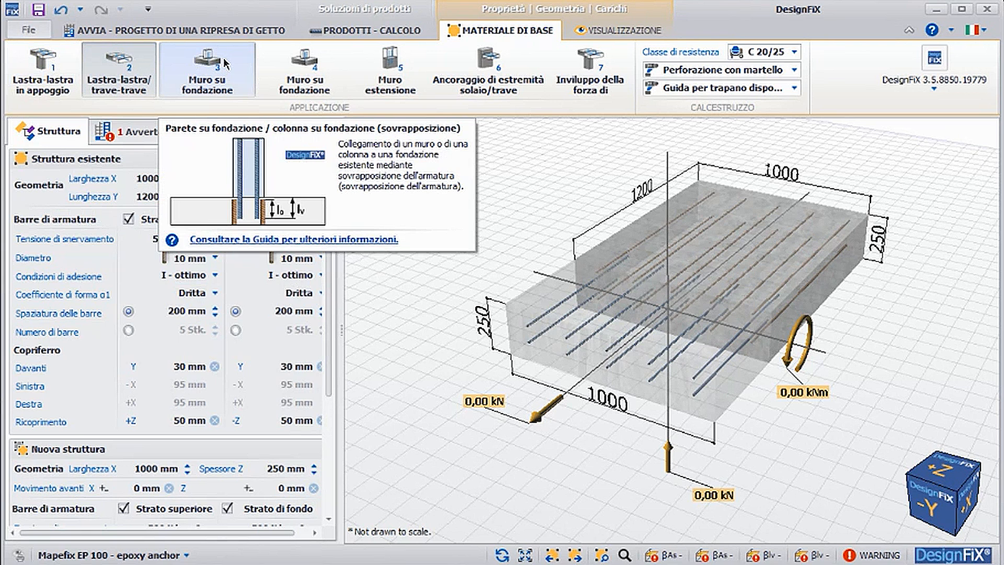
mouse_move(262, 61)
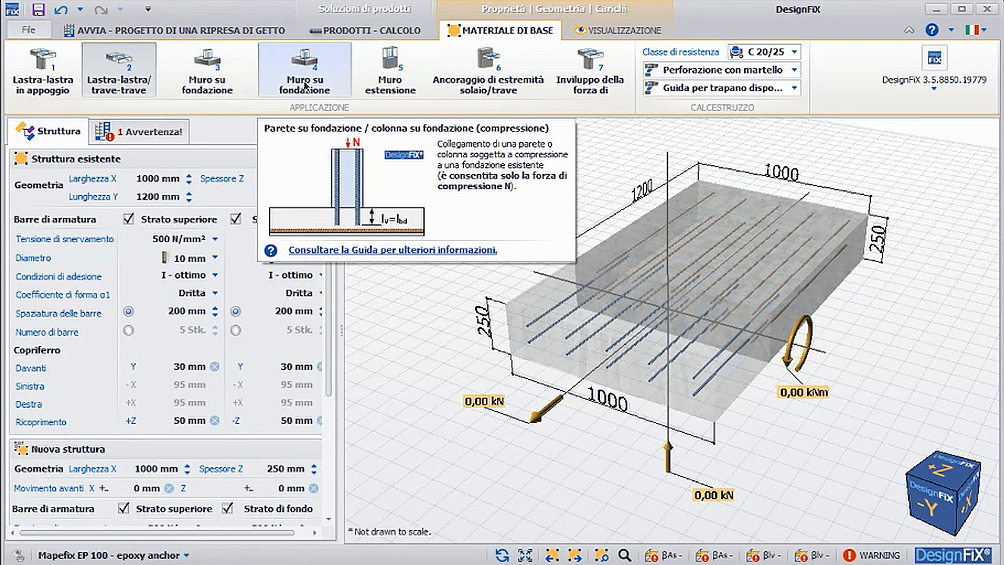
click(304, 69)
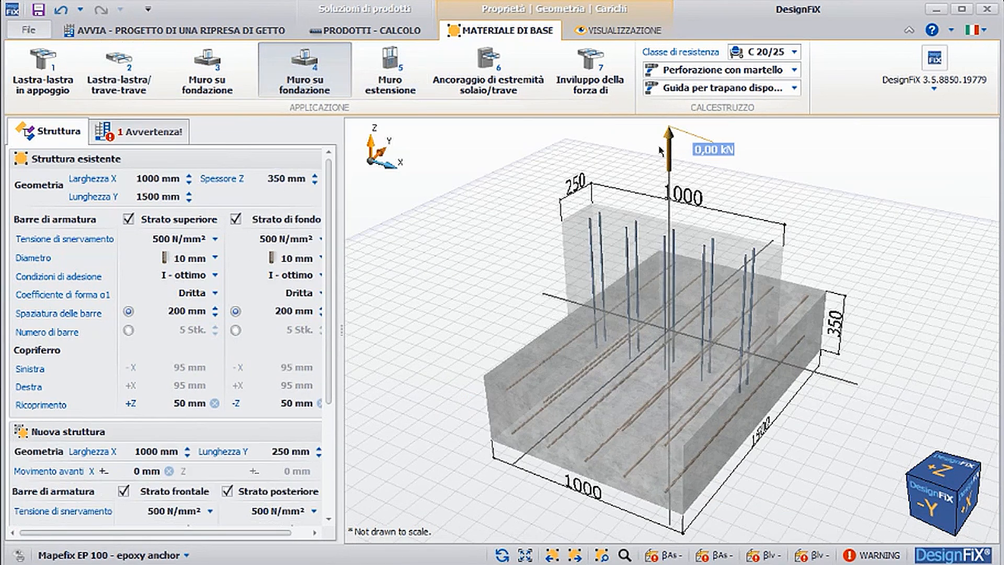
mouse_move(601, 125)
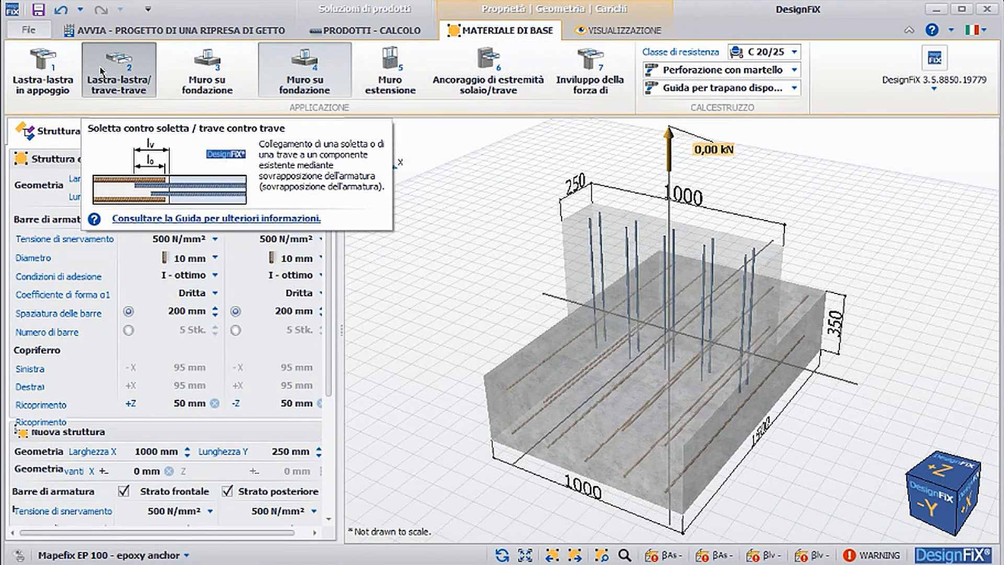
click(389, 69)
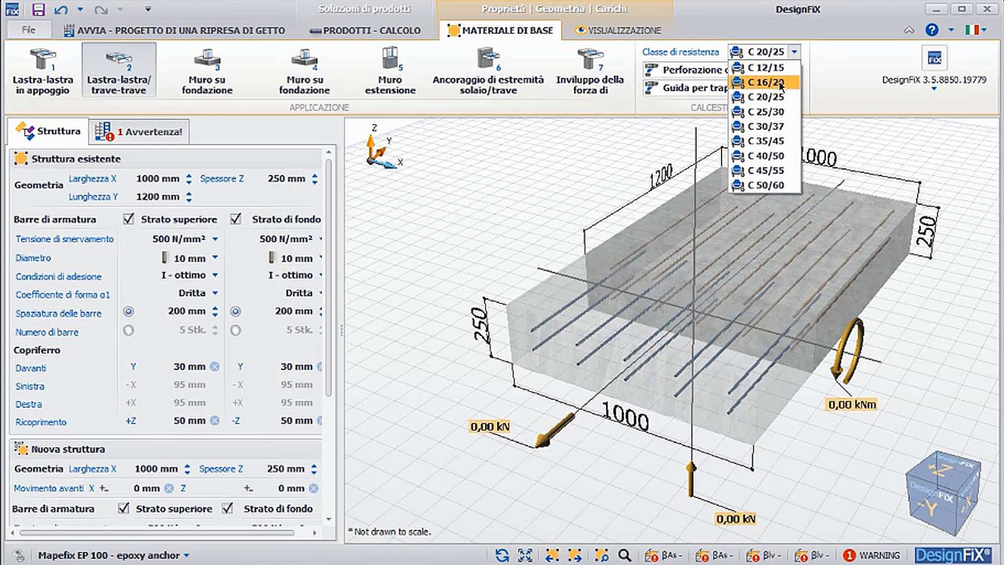
mouse_move(762, 140)
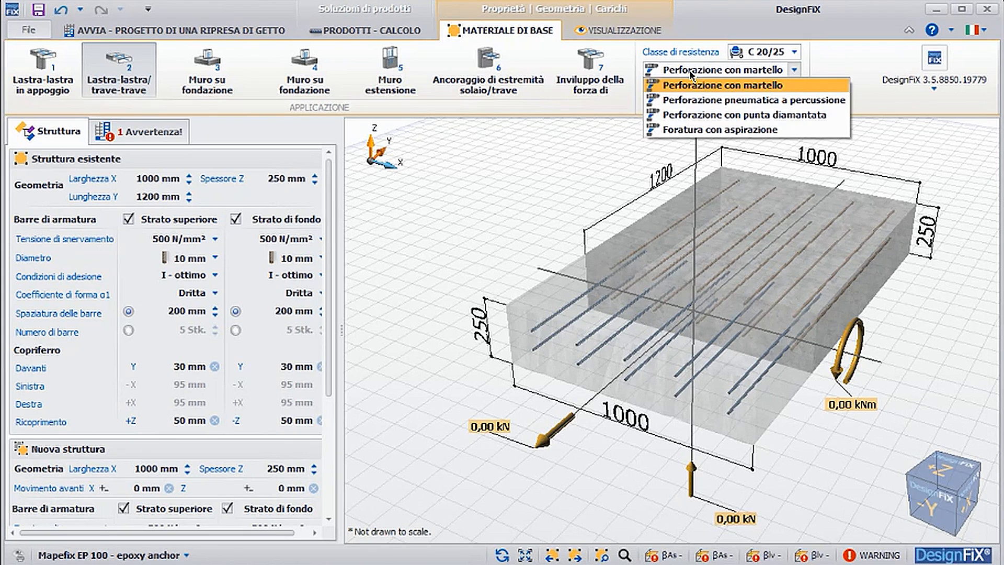
mouse_move(732, 100)
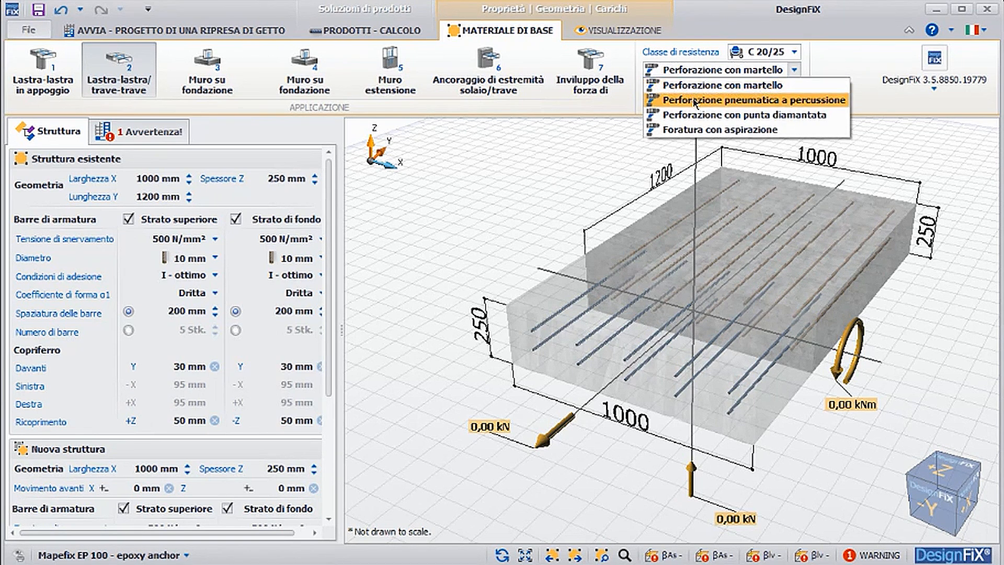
mouse_move(699, 130)
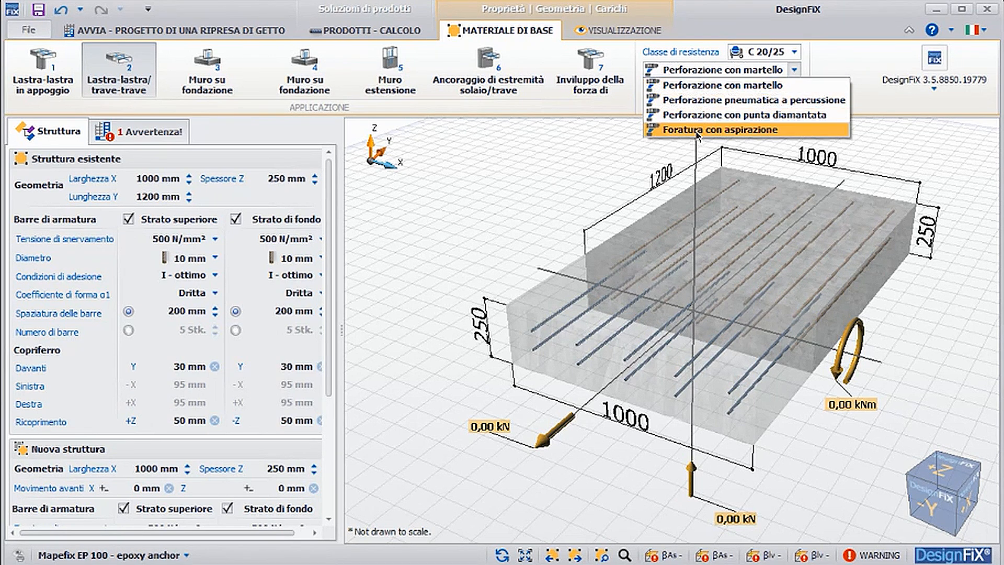
mouse_move(717, 85)
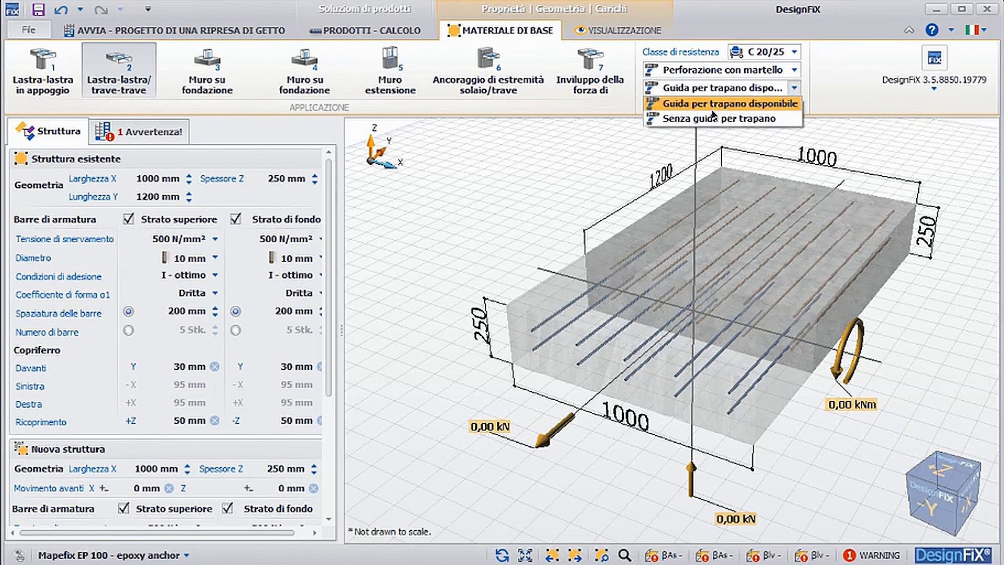
mouse_move(721, 117)
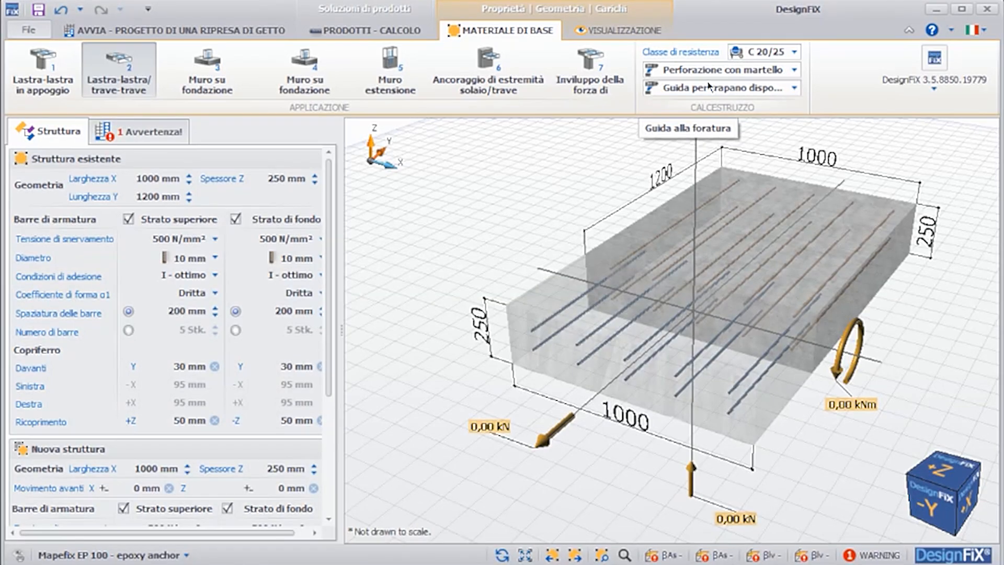
- Open the VISUALIZZAZIONE tab with the view and screenshot tools
click(624, 30)
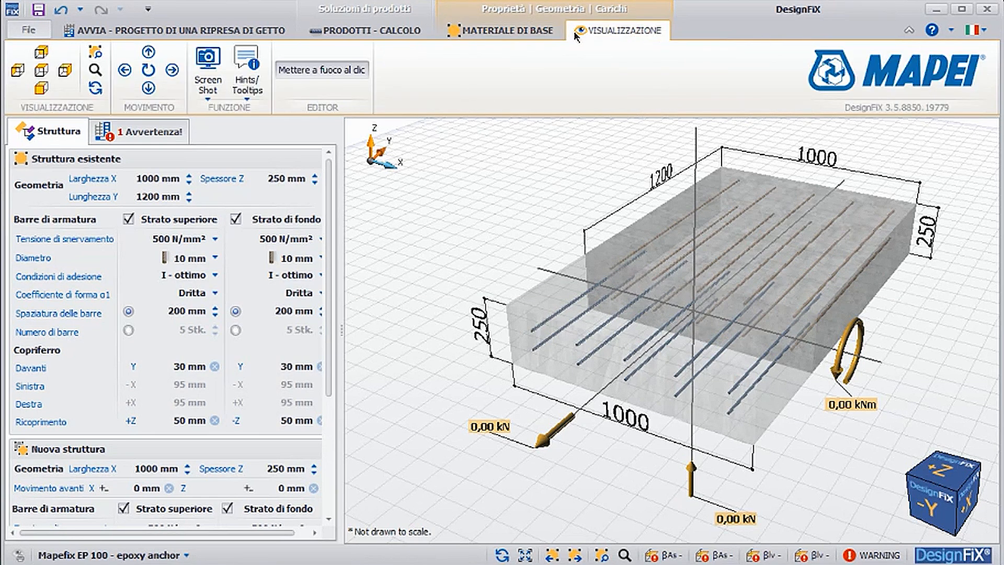